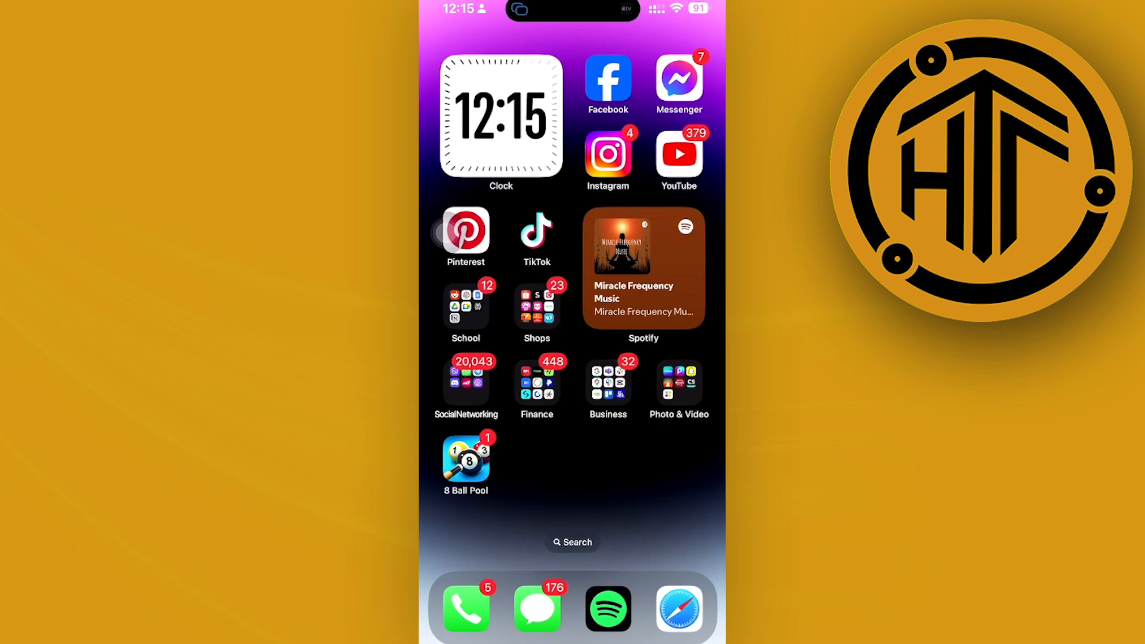
Step: Launch Instagram from the Home Screen and reach the Meta Accounts Center
{"action": "left_click", "coordinate": [607, 154]}
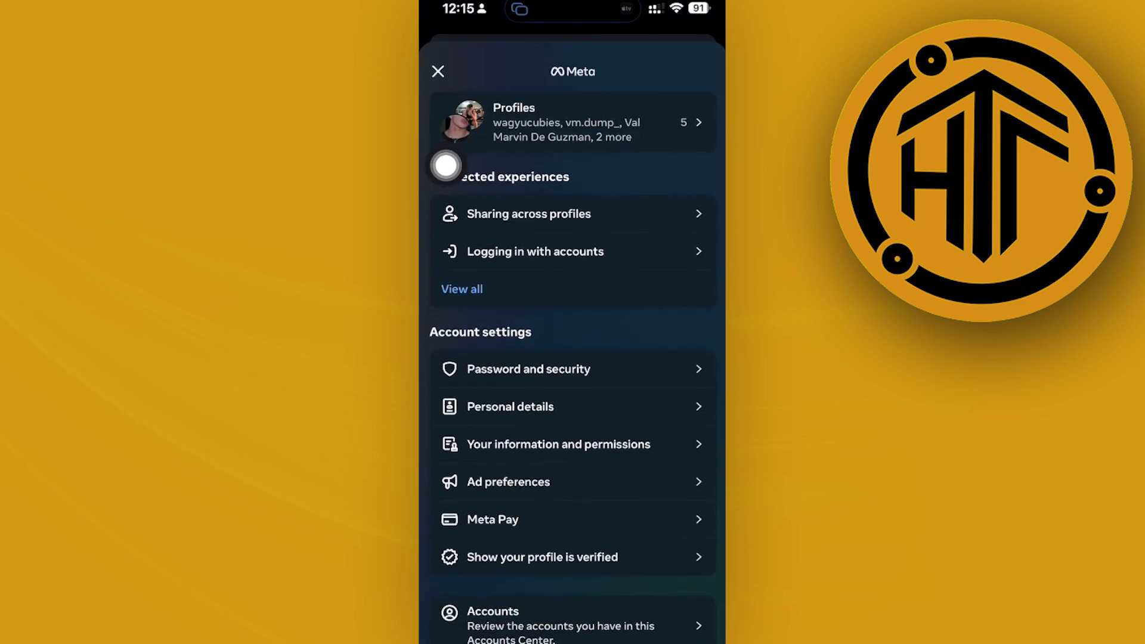
Step: Go to Password and security under Account settings
{"action": "left_click", "coordinate": [572, 122]}
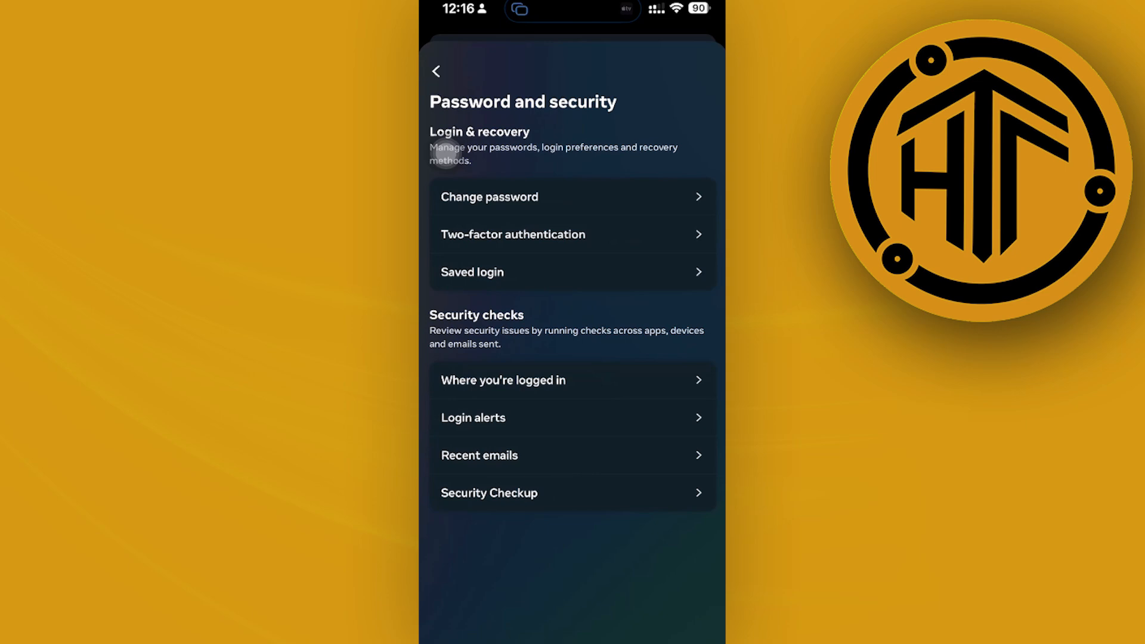
Step: Check the Login alerts settings, then return to the Password and security options
{"action": "left_click", "coordinate": [473, 417]}
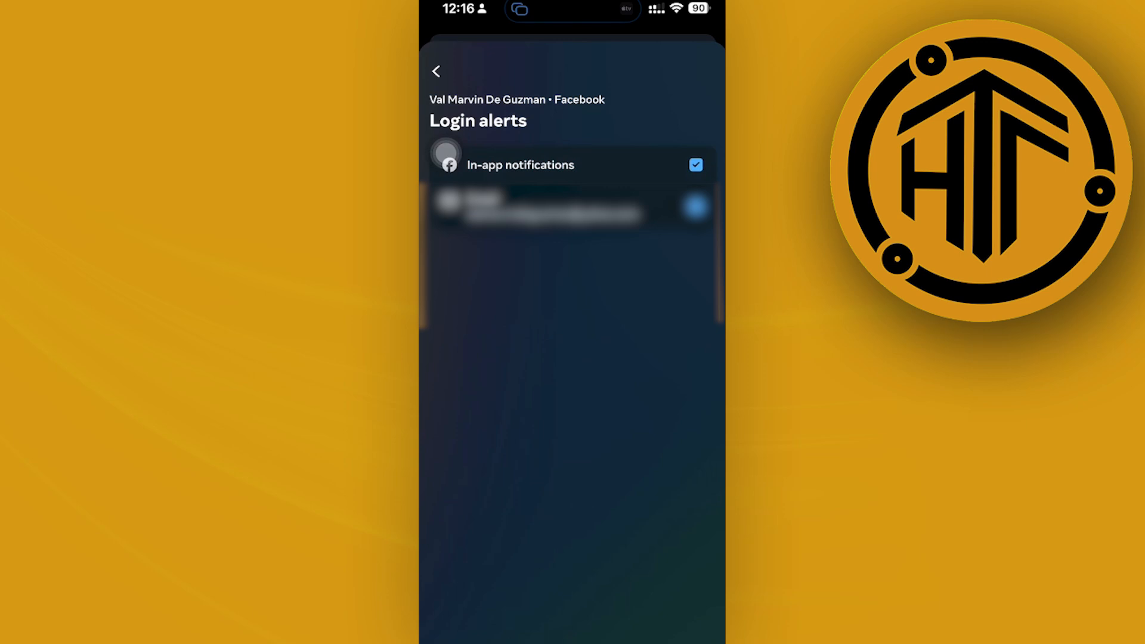
{"action": "left_click", "coordinate": [436, 71]}
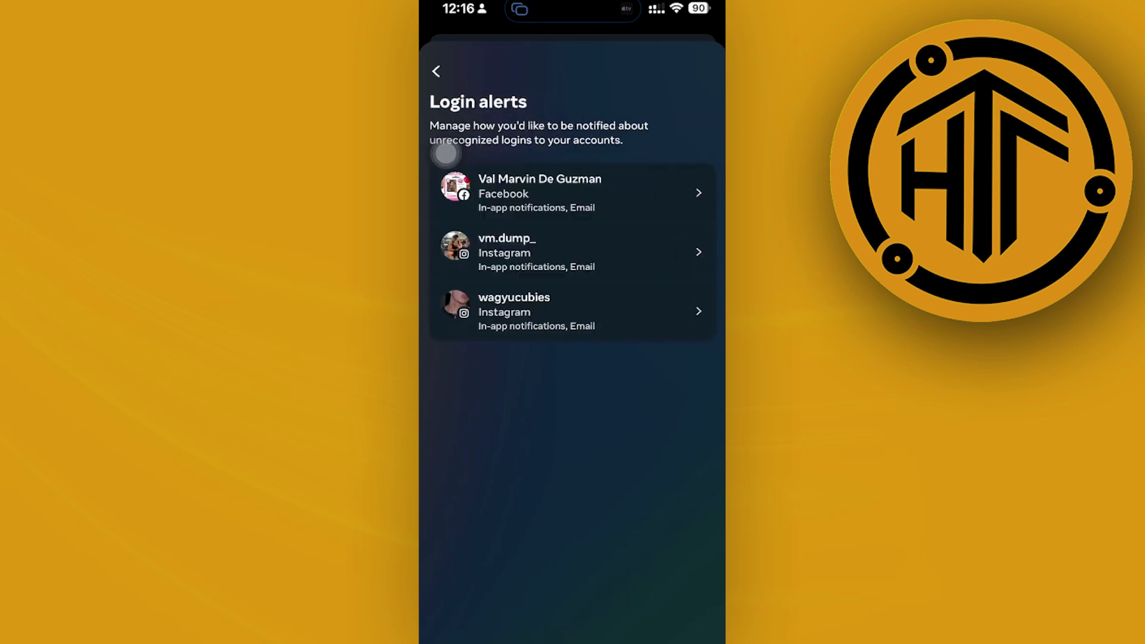
{"action": "left_click", "coordinate": [435, 72]}
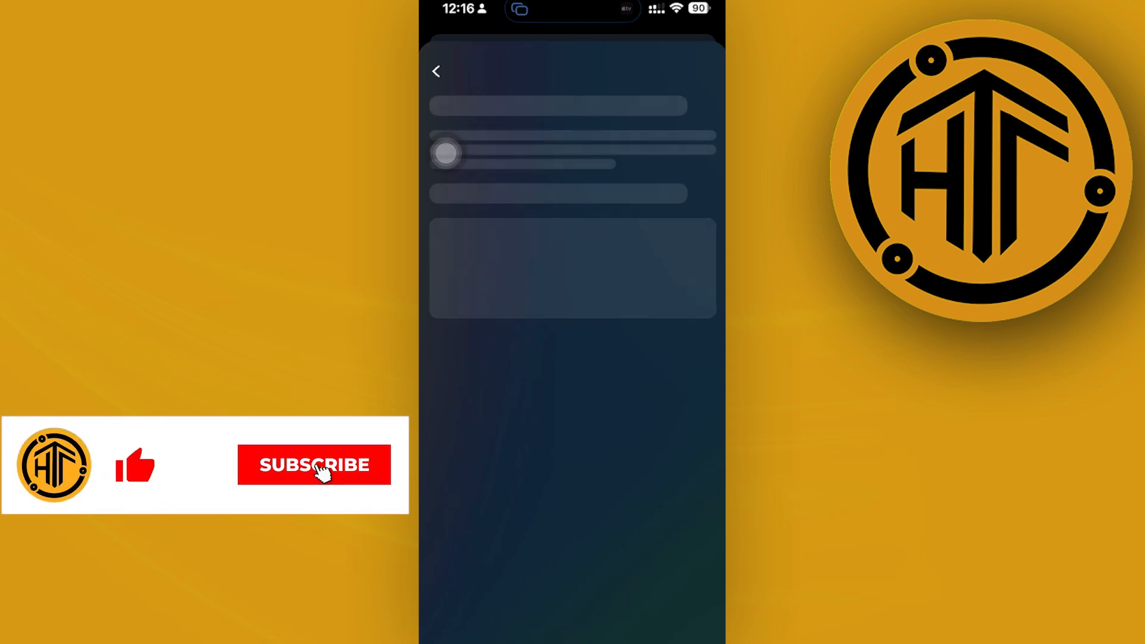
Step: Choose Select devices to log out for the wagyucubies Instagram account
{"action": "left_click", "coordinate": [314, 465]}
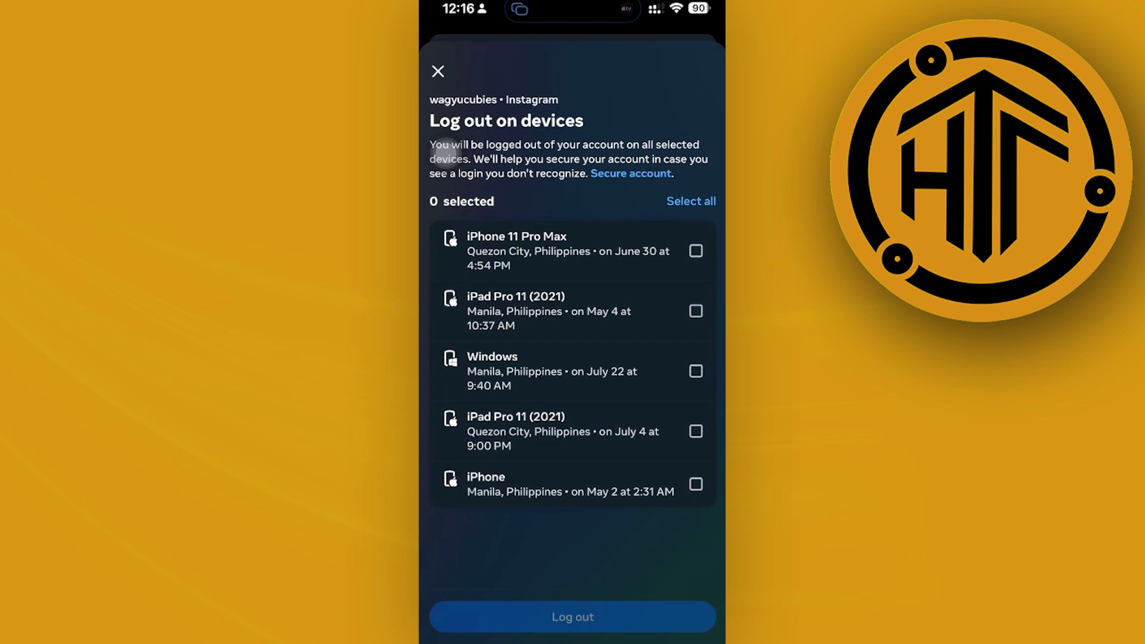
Step: Log wagyucubies out of both iPad Pro 11 (2021) devices and the iPhone, then view iPhone 11 Pro Max logins
{"action": "left_click", "coordinate": [694, 310]}
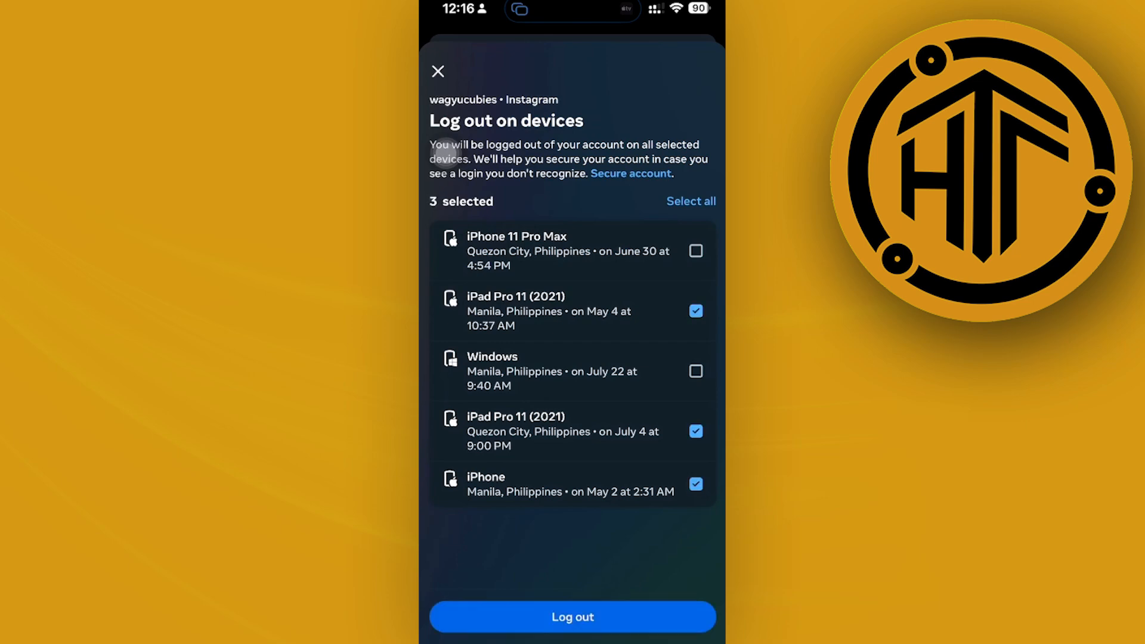
{"action": "left_click", "coordinate": [571, 616]}
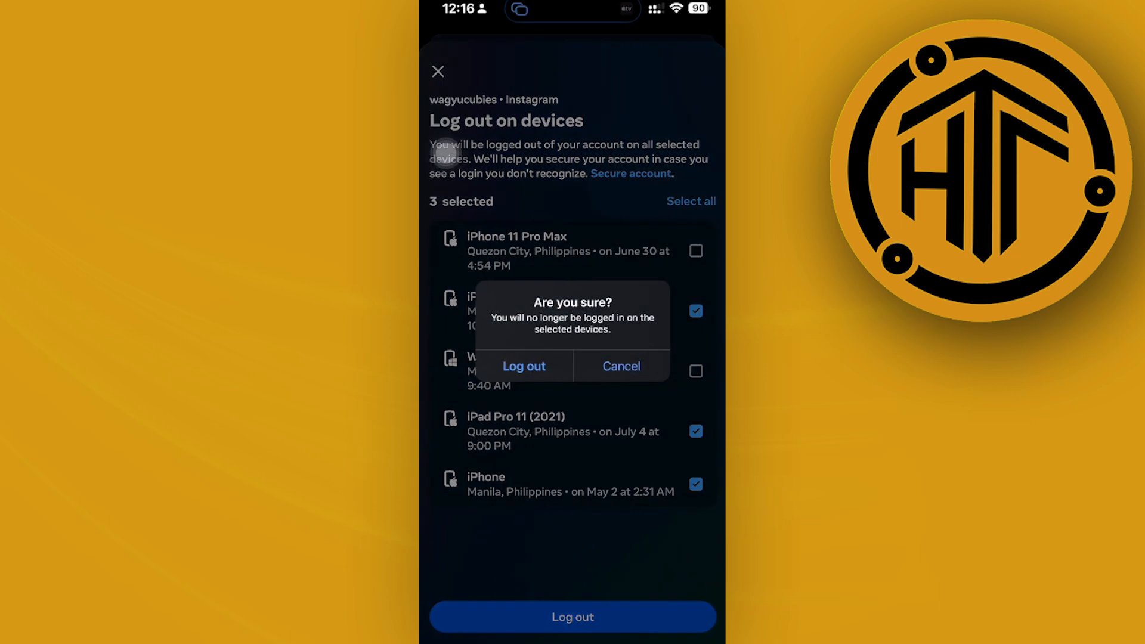
{"action": "left_click", "coordinate": [523, 366]}
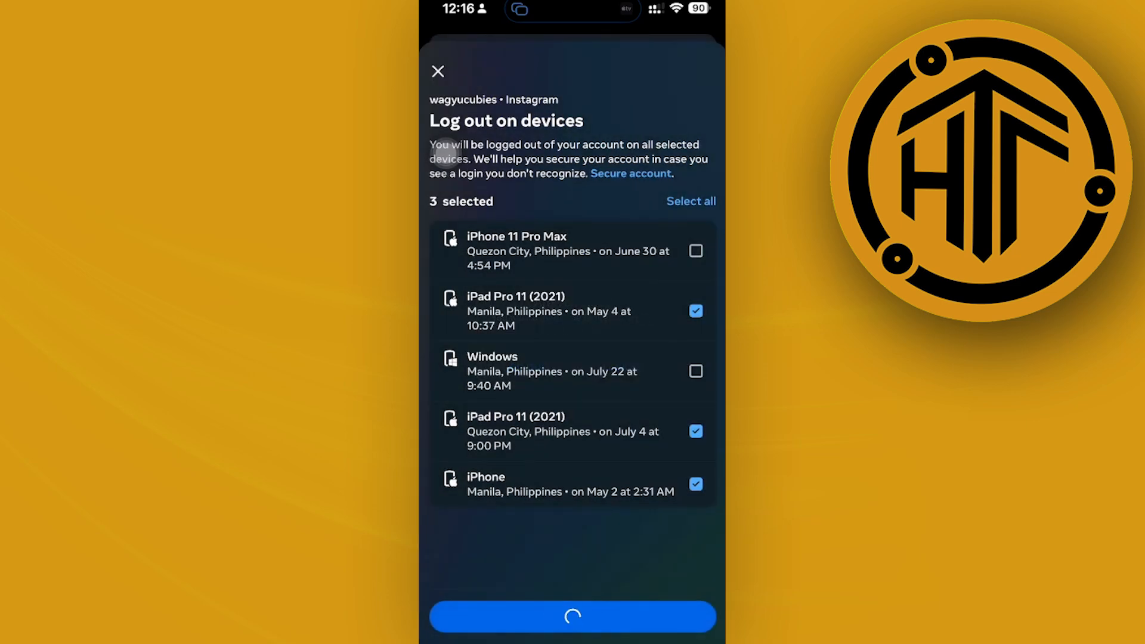
{"action": "left_click", "coordinate": [571, 615]}
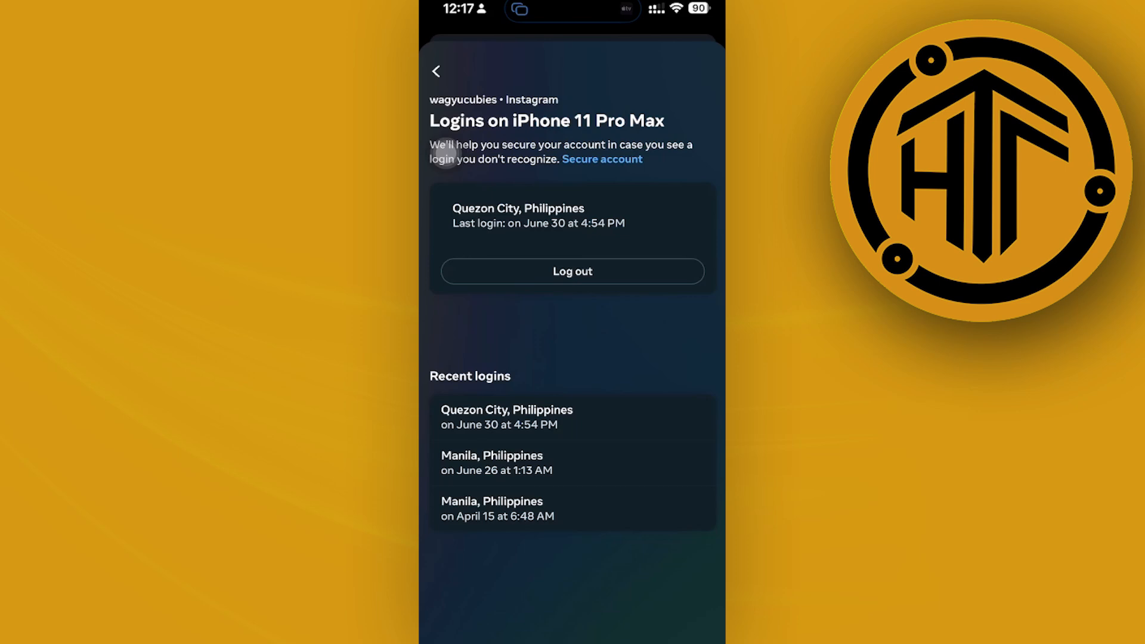
Step: Log the account out of the iPhone 11 Pro Max as well
{"action": "left_click", "coordinate": [571, 271]}
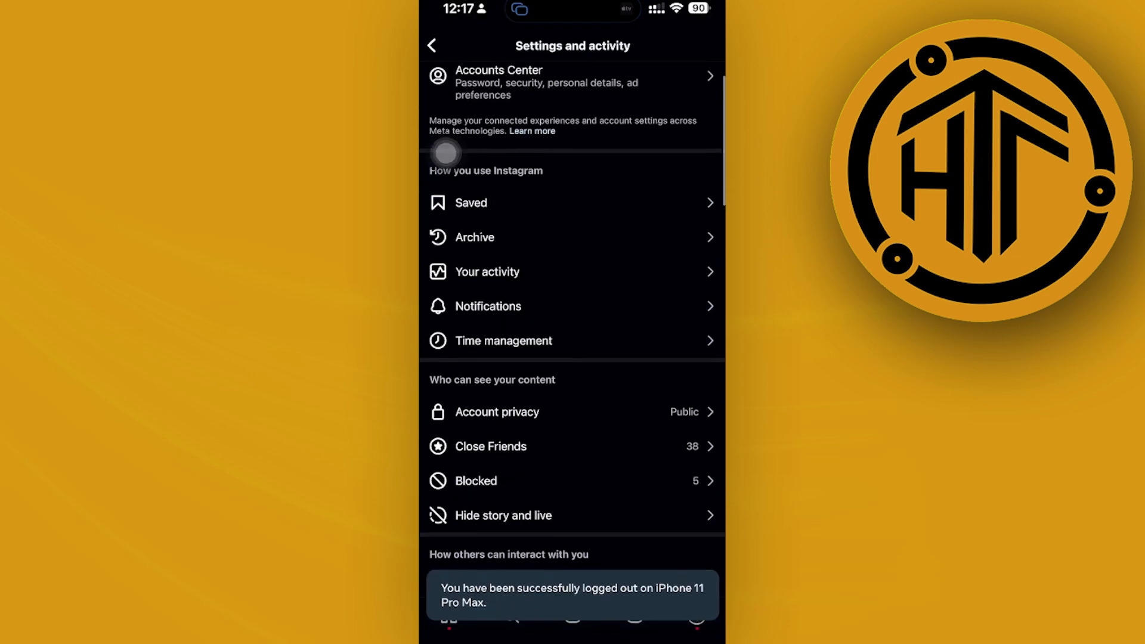
{"action": "scroll", "scroll_direction": "down", "scroll_amount": 3}
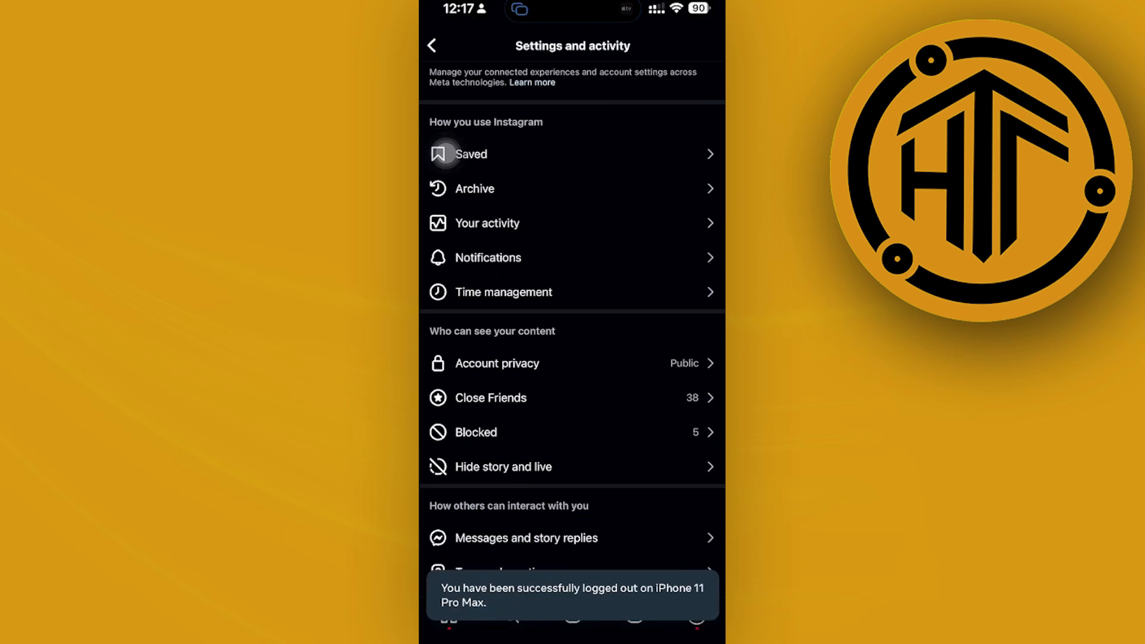